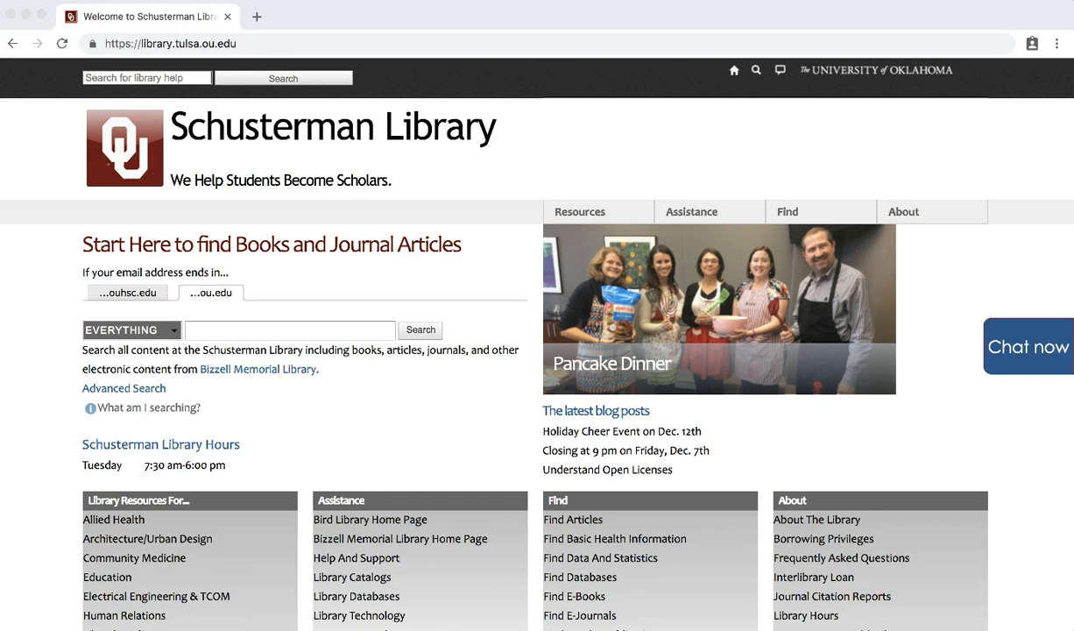
# - Scroll to the library's Find links and open Ovid's list of resources
pyautogui.scroll(-3)
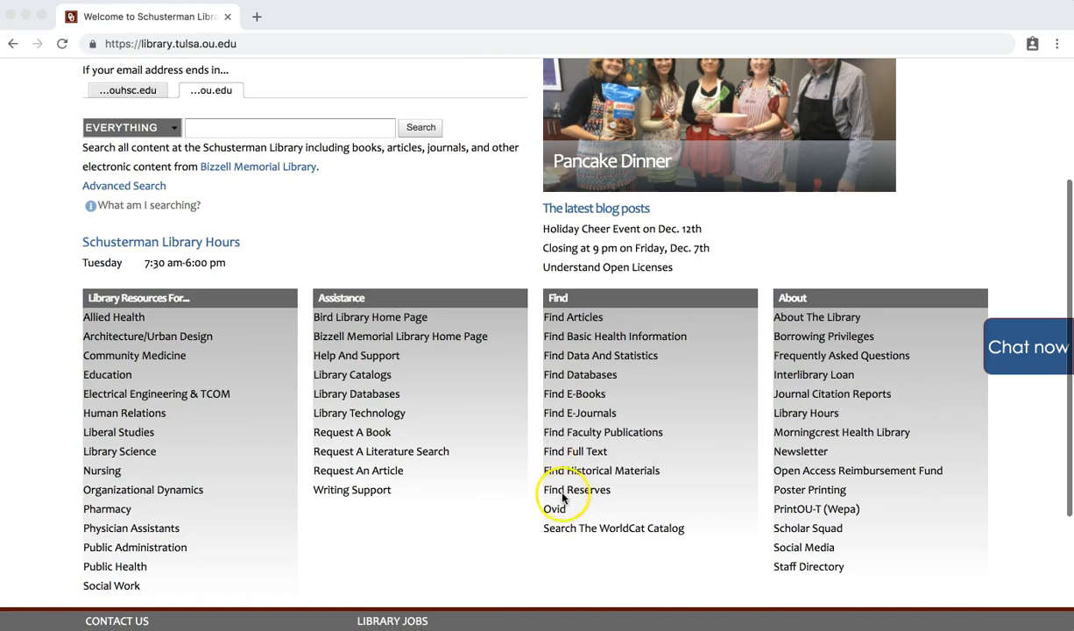
pyautogui.click(555, 509)
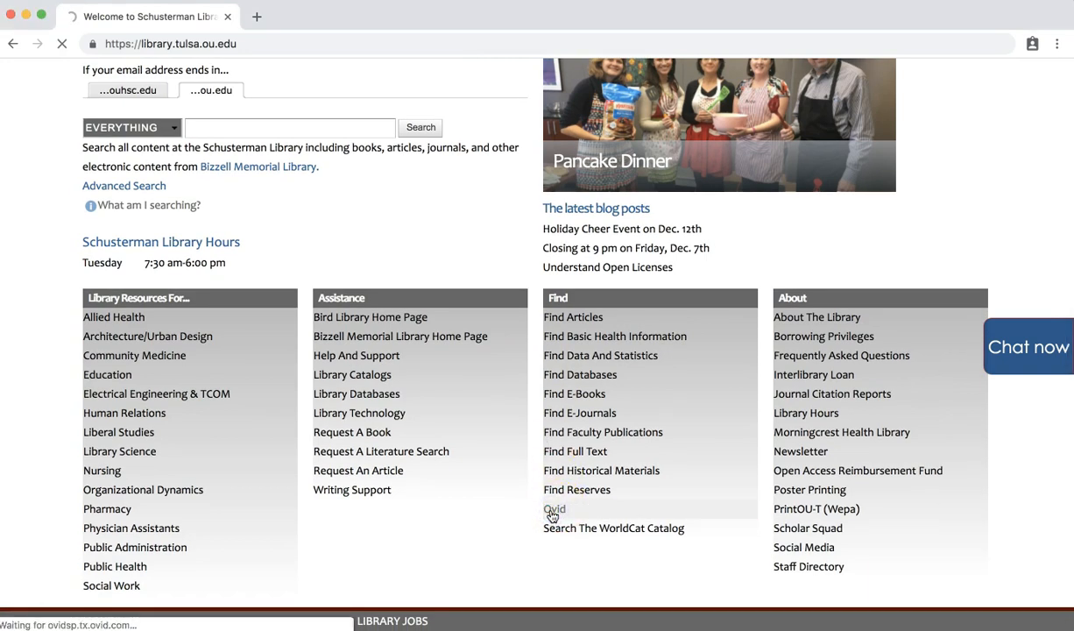
pyautogui.click(554, 509)
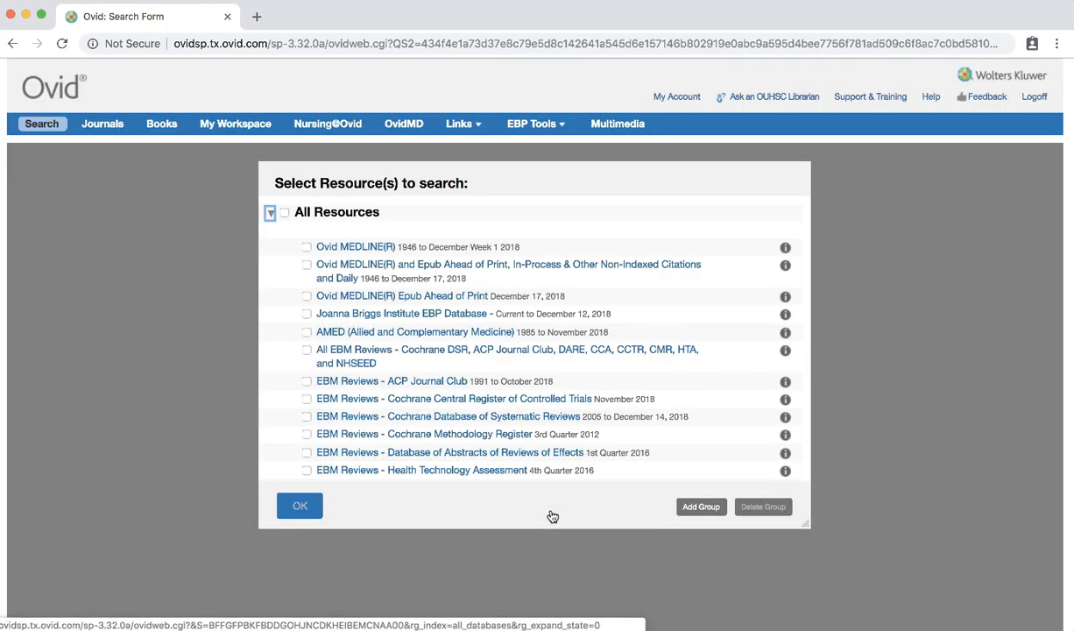
# - Select Ovid MEDLINE(R) 1946 to December Week 1 2018 as the search resource
pyautogui.click(355, 246)
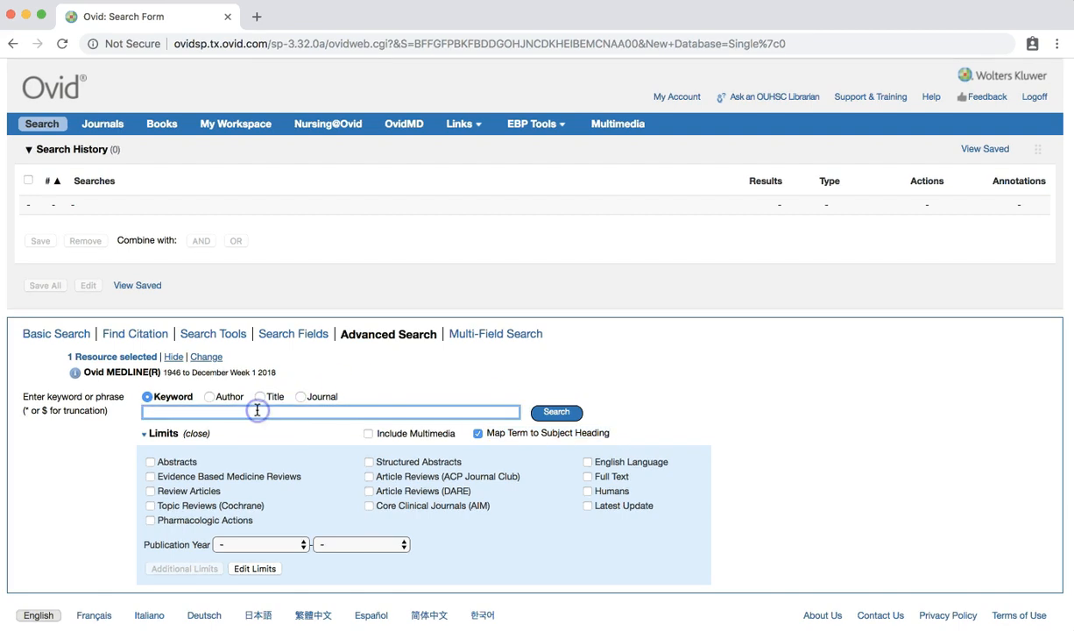
# - Search the keyword 'obesity' to see its subject heading mapping
pyautogui.write('obesi')
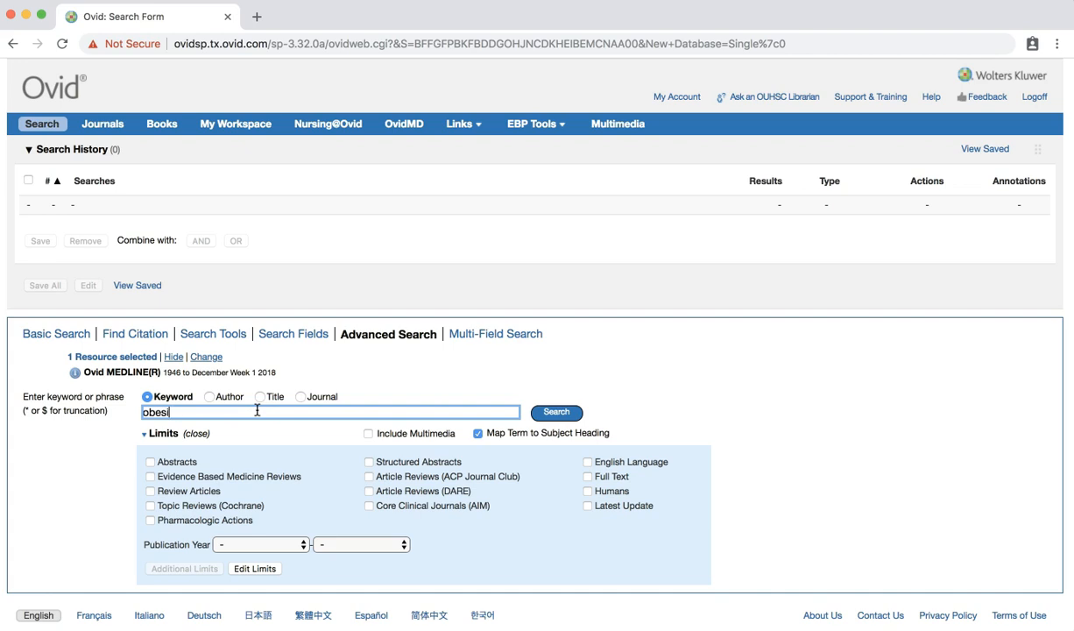
pyautogui.click(556, 411)
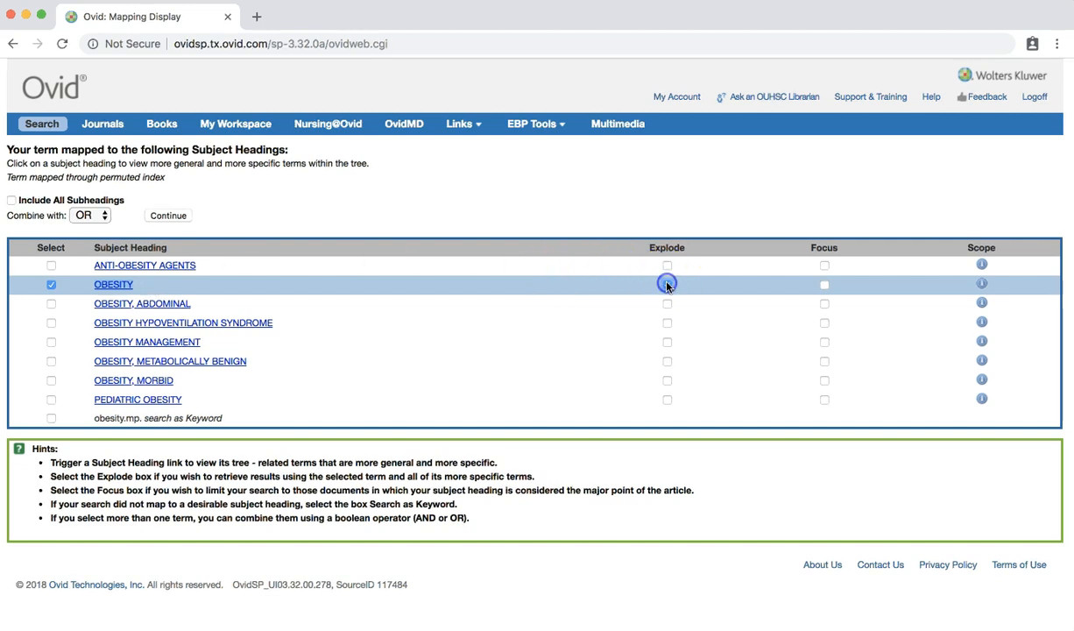
# - Explode OBESITY and run it without subheadings as search 1 (191,158 results)
pyautogui.click(667, 284)
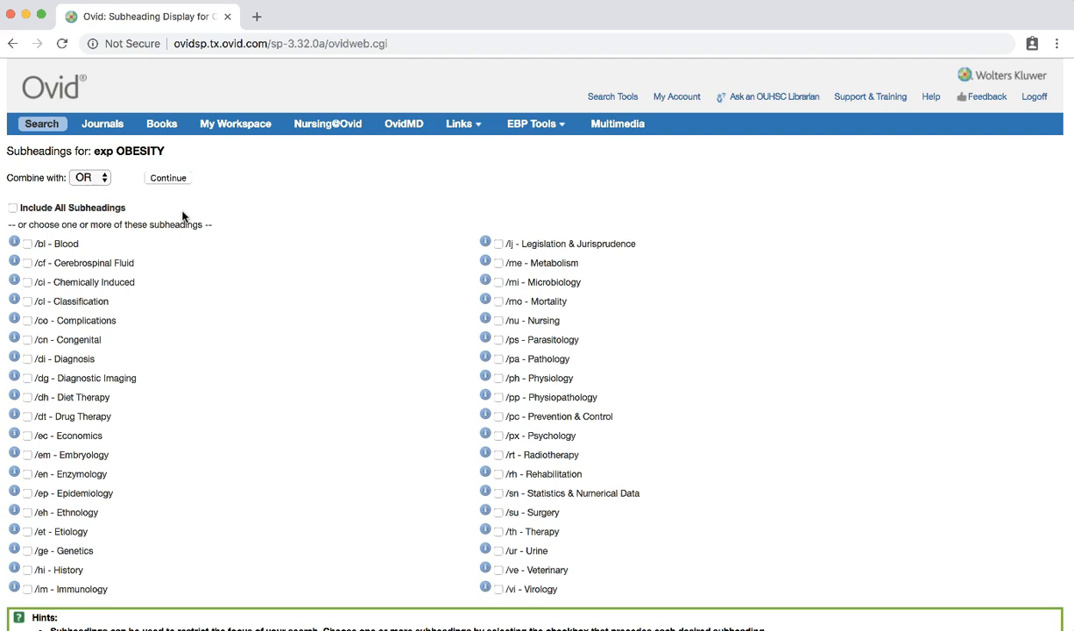
pyautogui.click(167, 178)
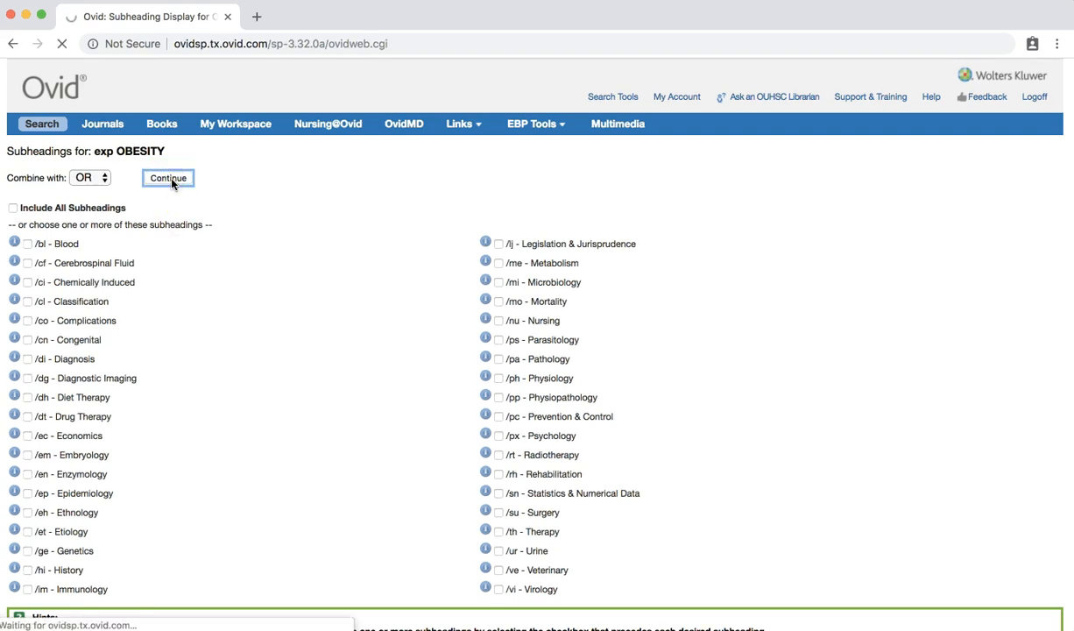
pyautogui.click(167, 178)
pyautogui.write('diet')
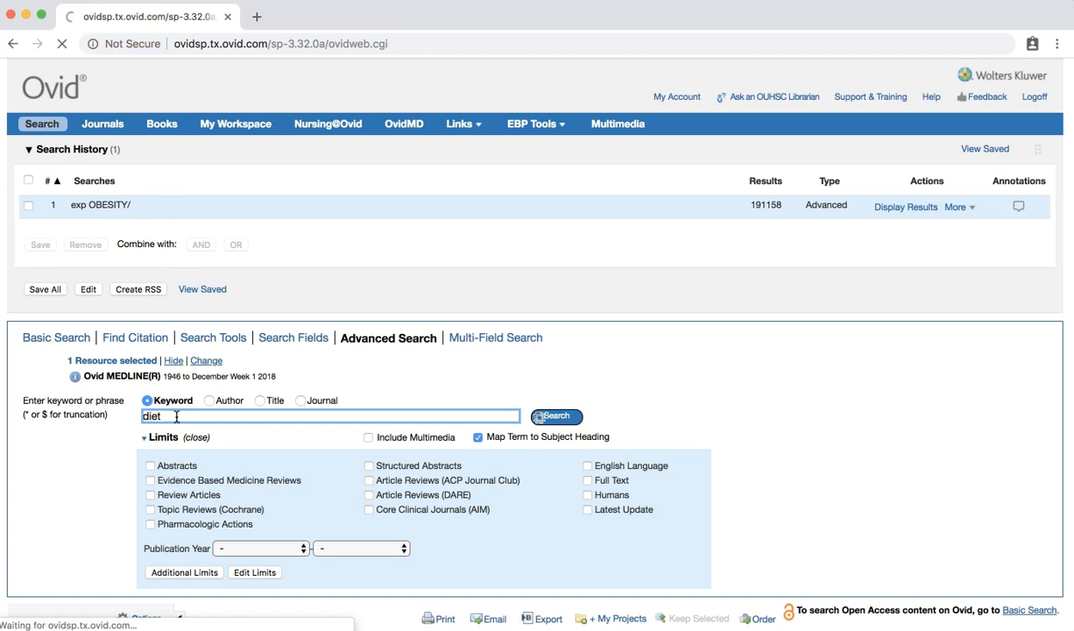
# - Look up diet and run exploded DIET without subheadings as search 2
pyautogui.click(555, 415)
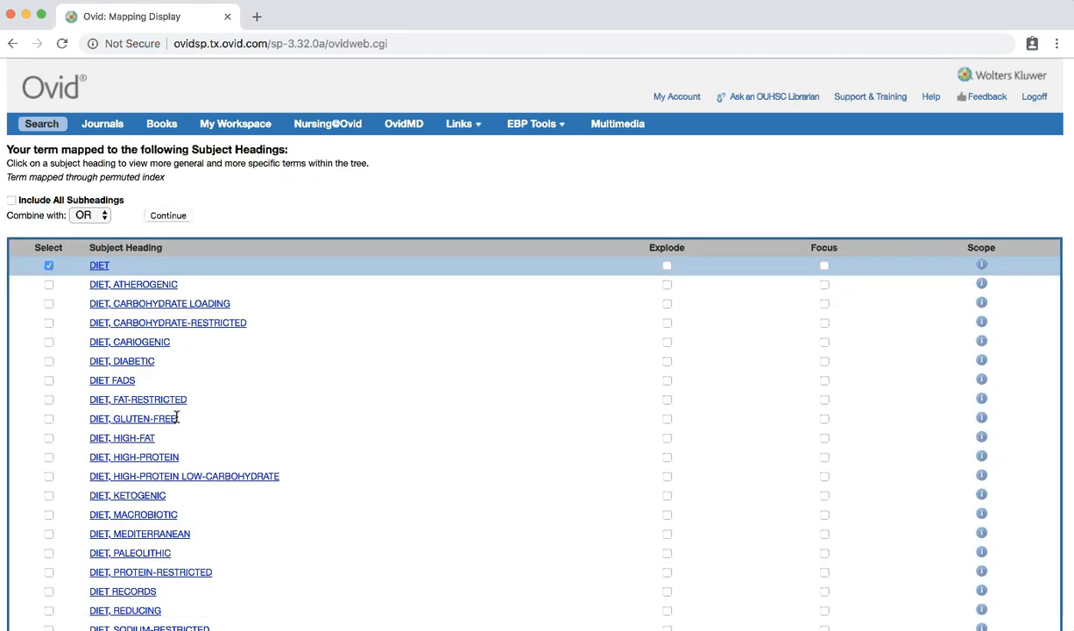
pyautogui.moveTo(666, 264)
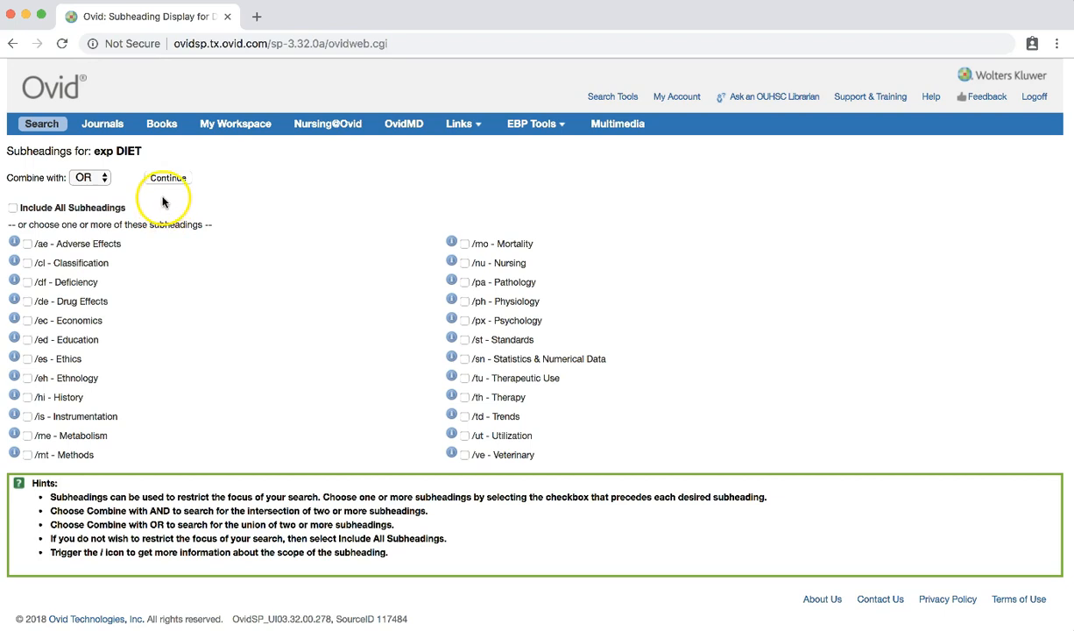
pyautogui.click(167, 178)
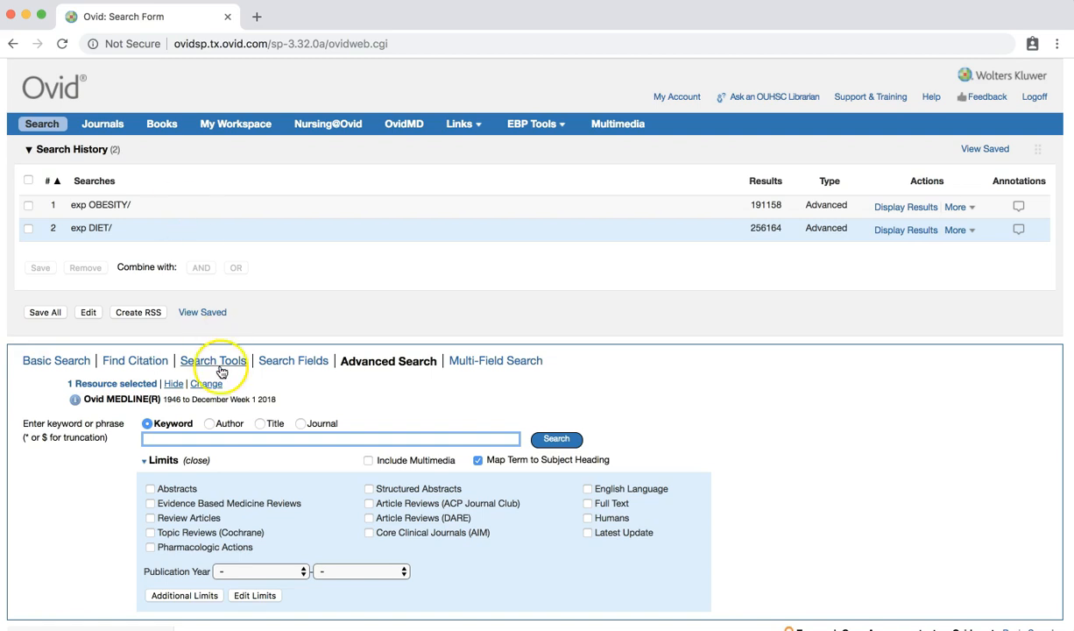
# - Search 'weight loss', explode Weight Loss, and run it as search 3
pyautogui.write('weight l')
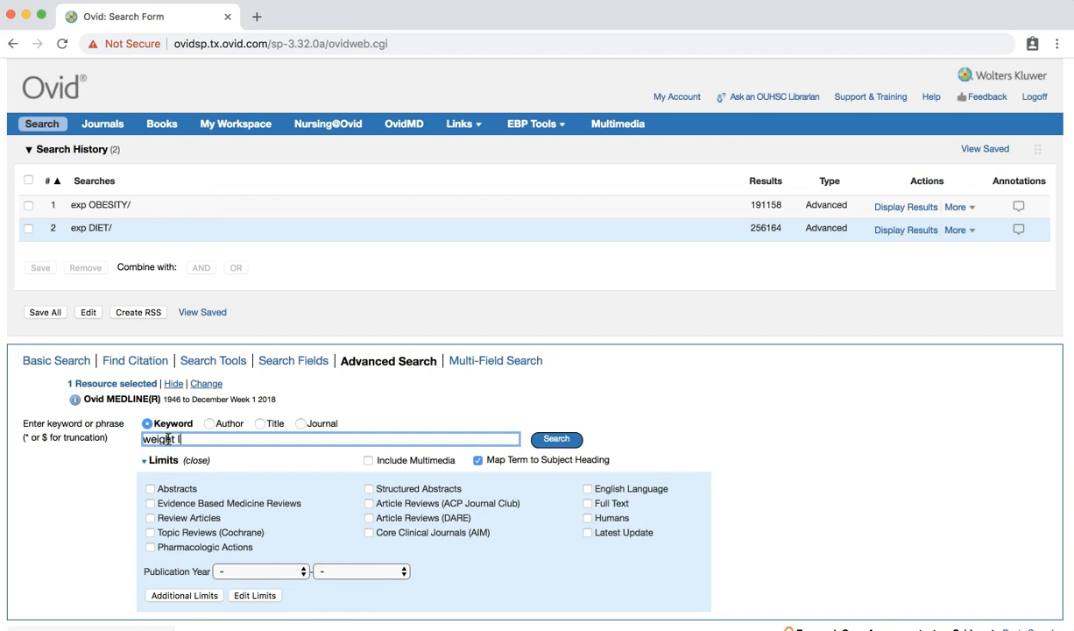
pyautogui.click(555, 439)
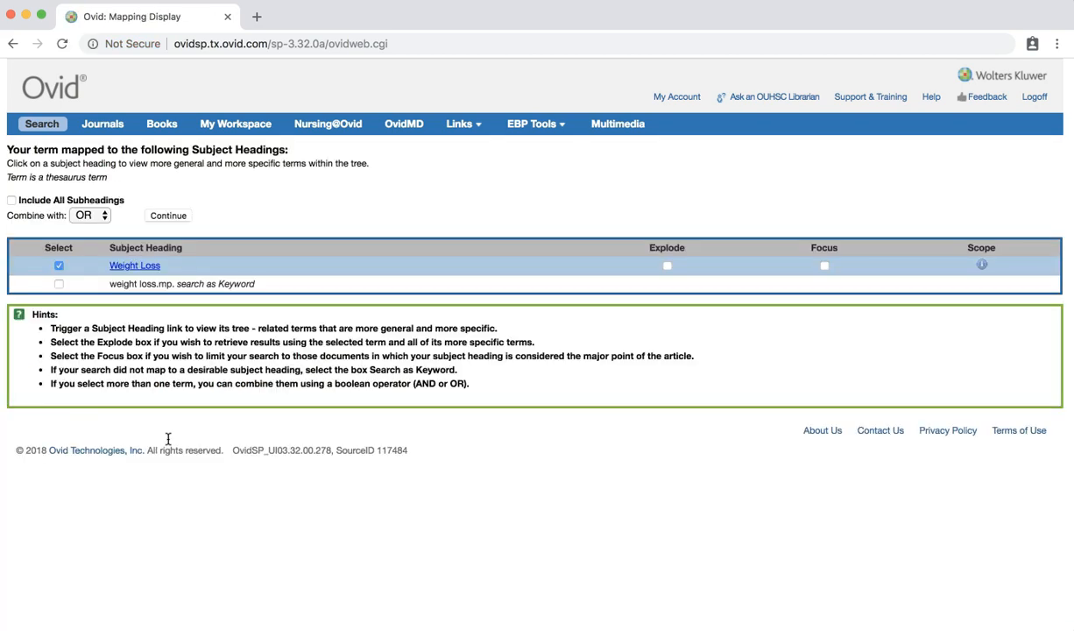
pyautogui.moveTo(664, 291)
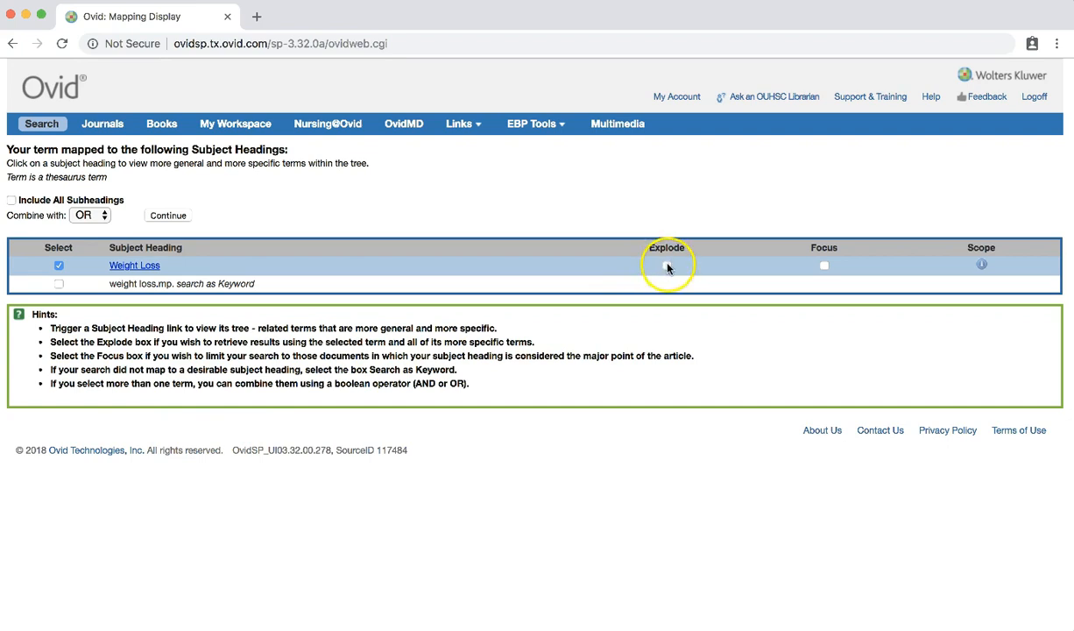
pyautogui.click(666, 265)
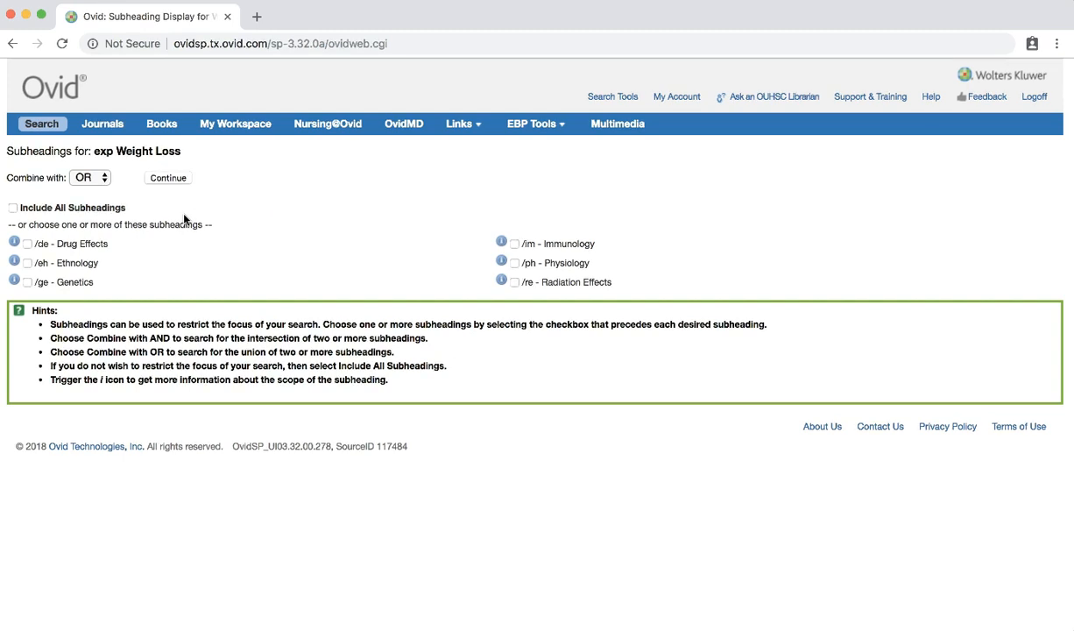
pyautogui.click(167, 178)
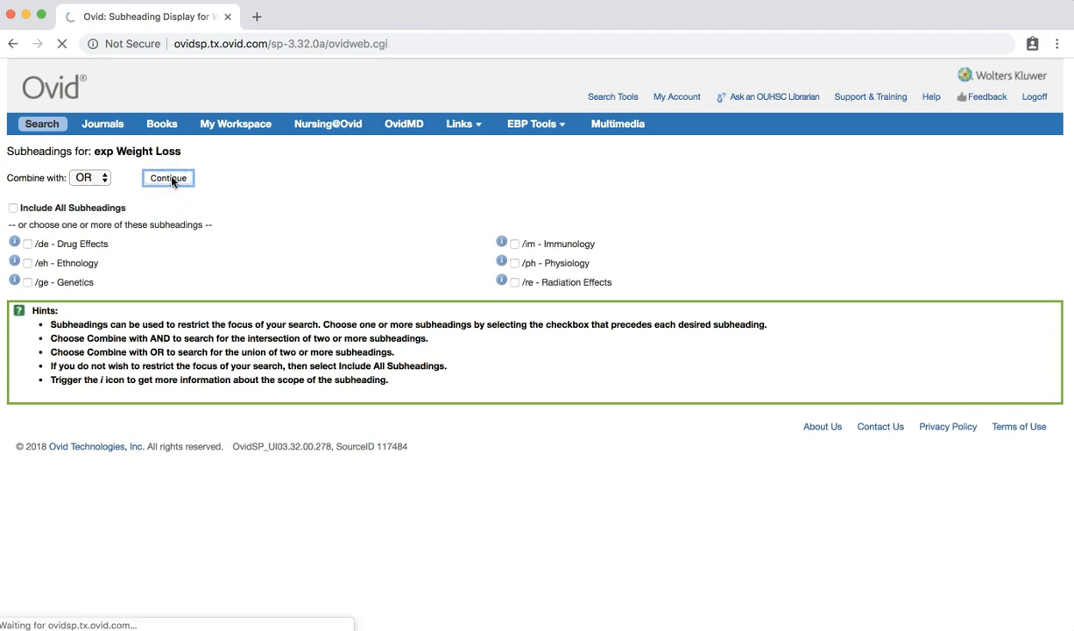
pyautogui.click(167, 178)
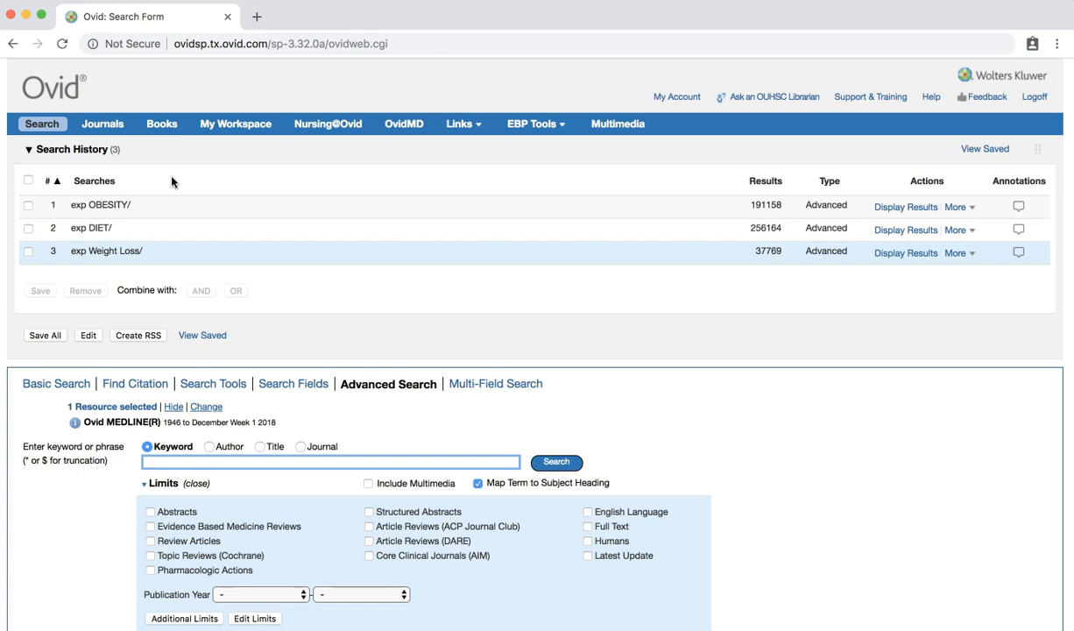
# - Combine searches 1–3 with AND as search 4 and open Additional Limits
pyautogui.click(28, 228)
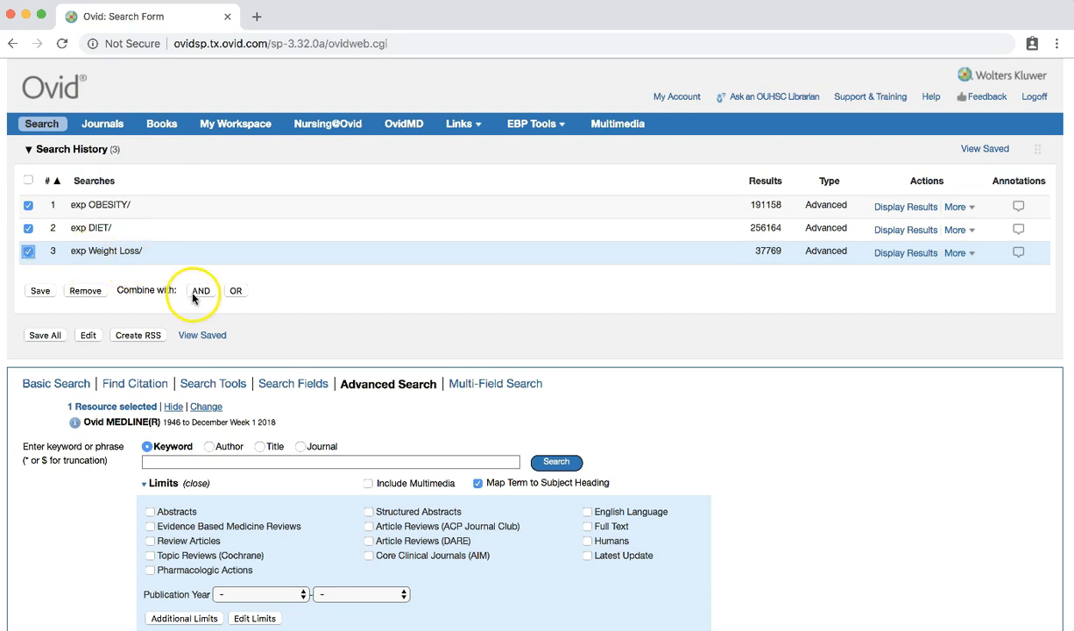
pyautogui.click(200, 290)
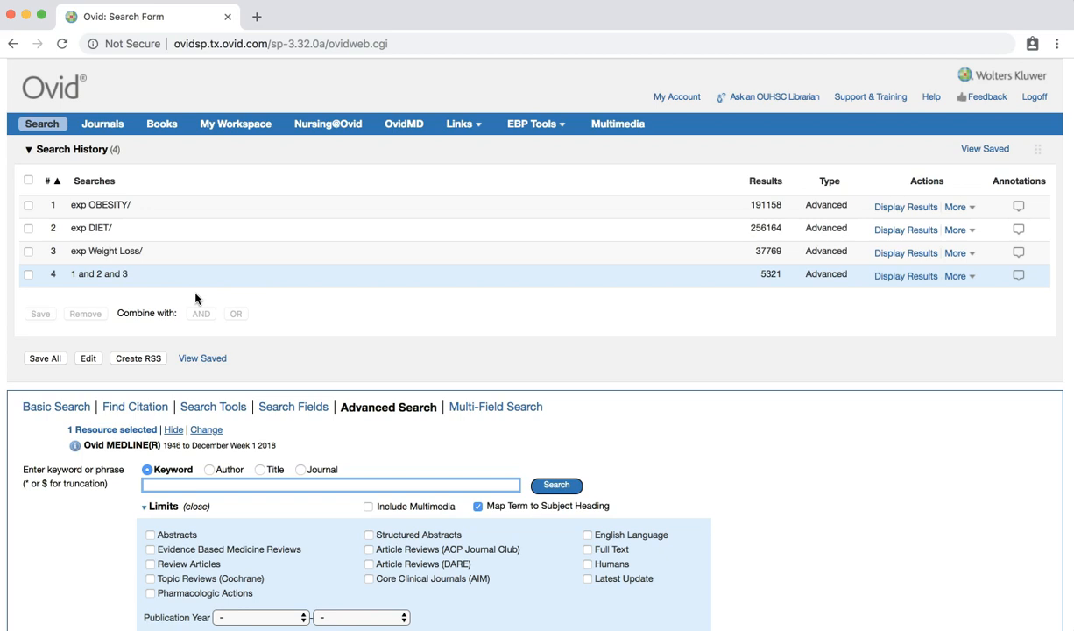
pyautogui.click(905, 275)
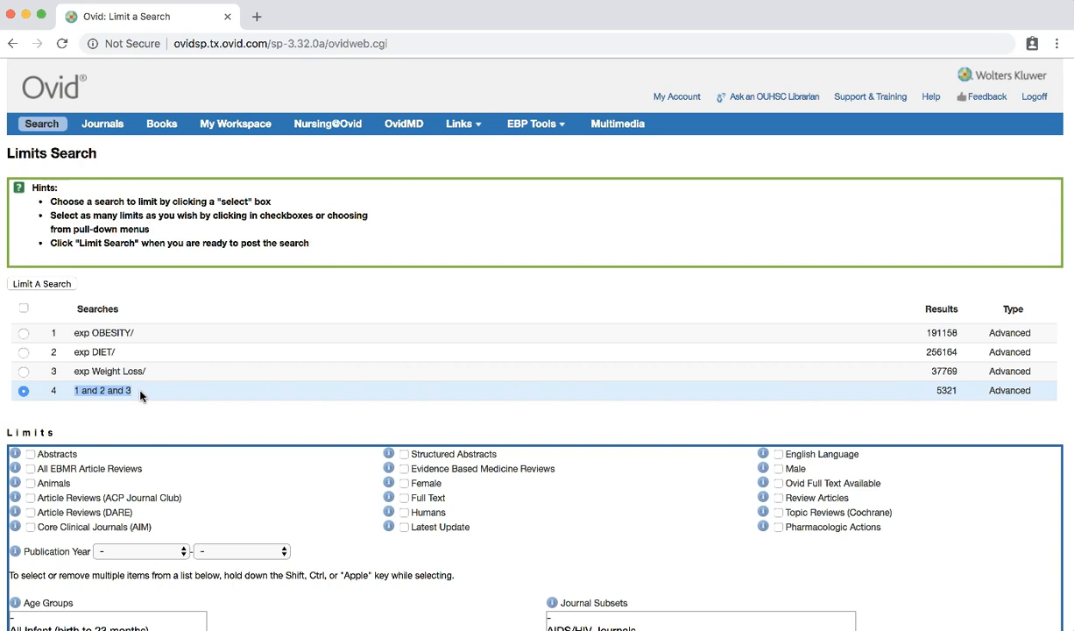
# - Limit search 4 to All Aged (65 and over), giving 852 results
pyautogui.scroll(-3)
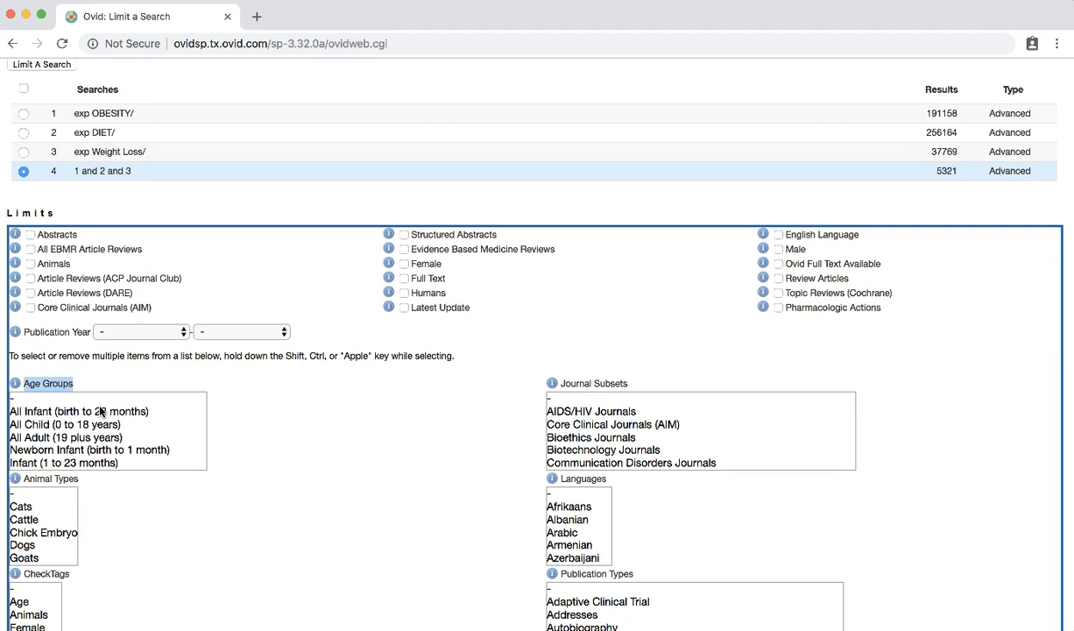
pyautogui.scroll(-3)
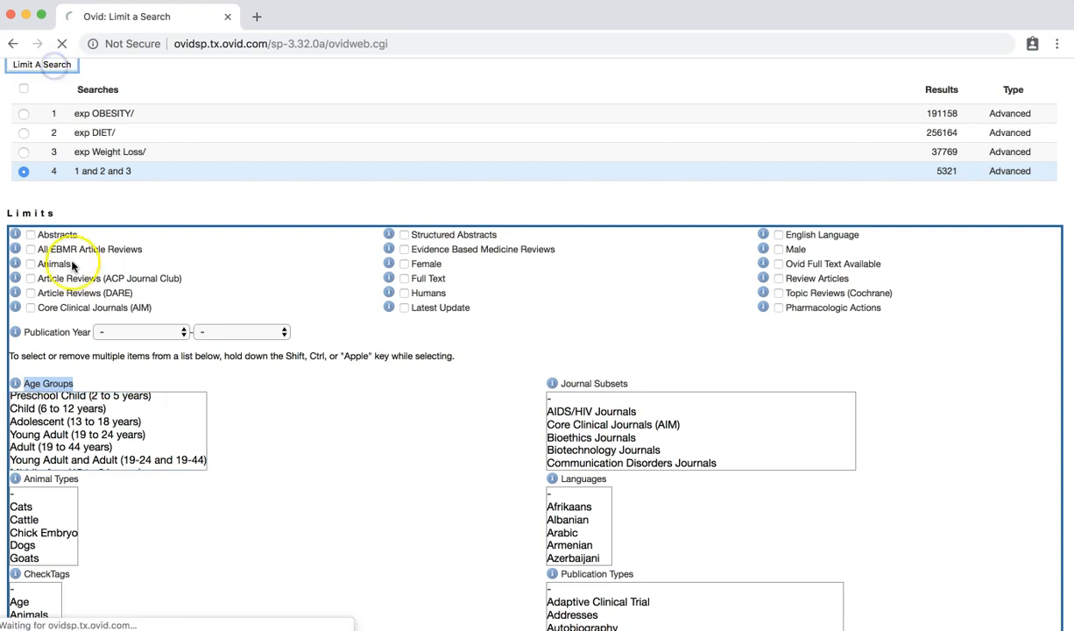
pyautogui.click(42, 64)
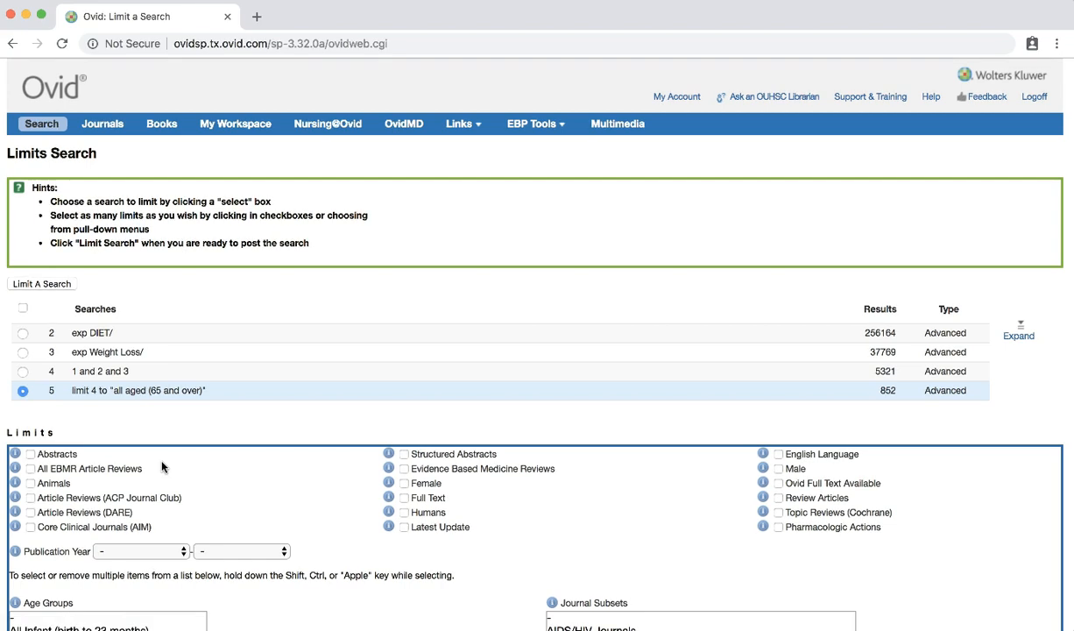
# - Limit search 5 to Randomized Controlled Trial publications, giving 405 results
pyautogui.scroll(-3)
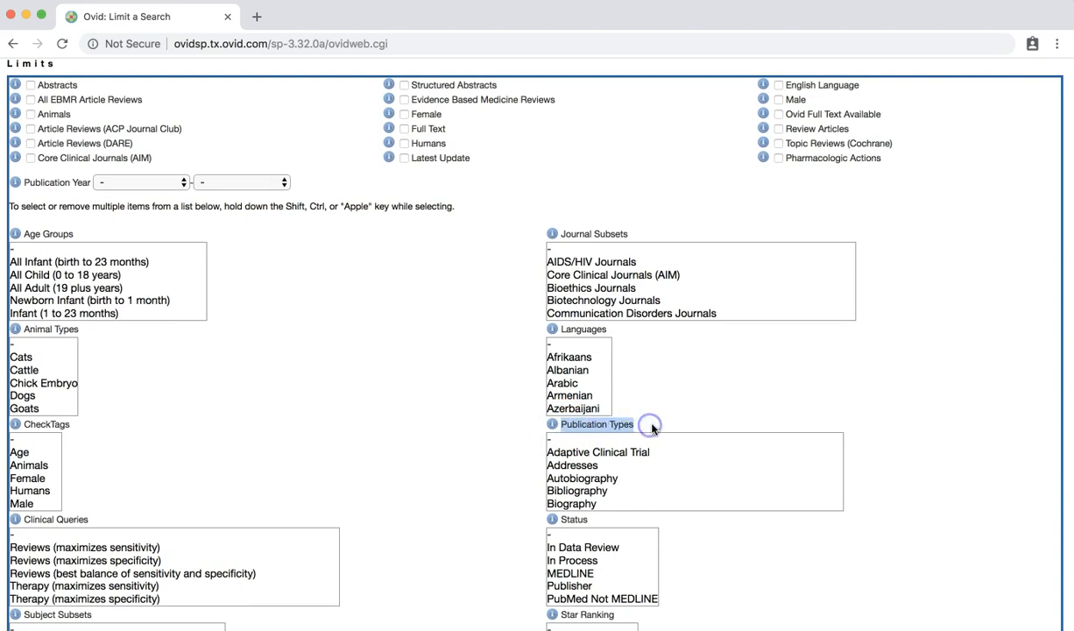
pyautogui.moveTo(651, 429)
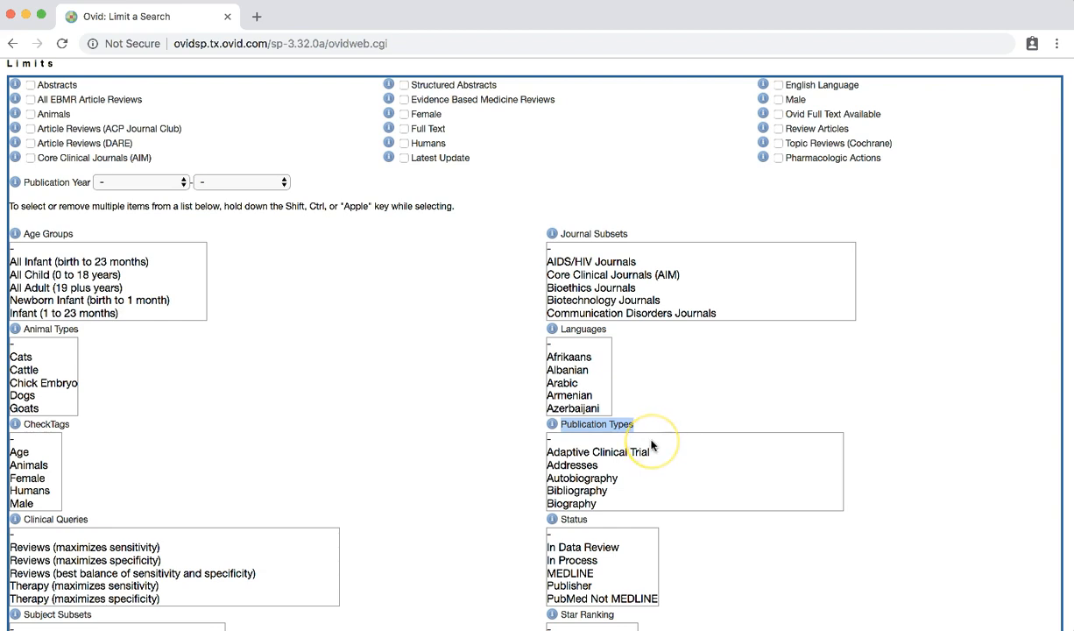
pyautogui.scroll(-3)
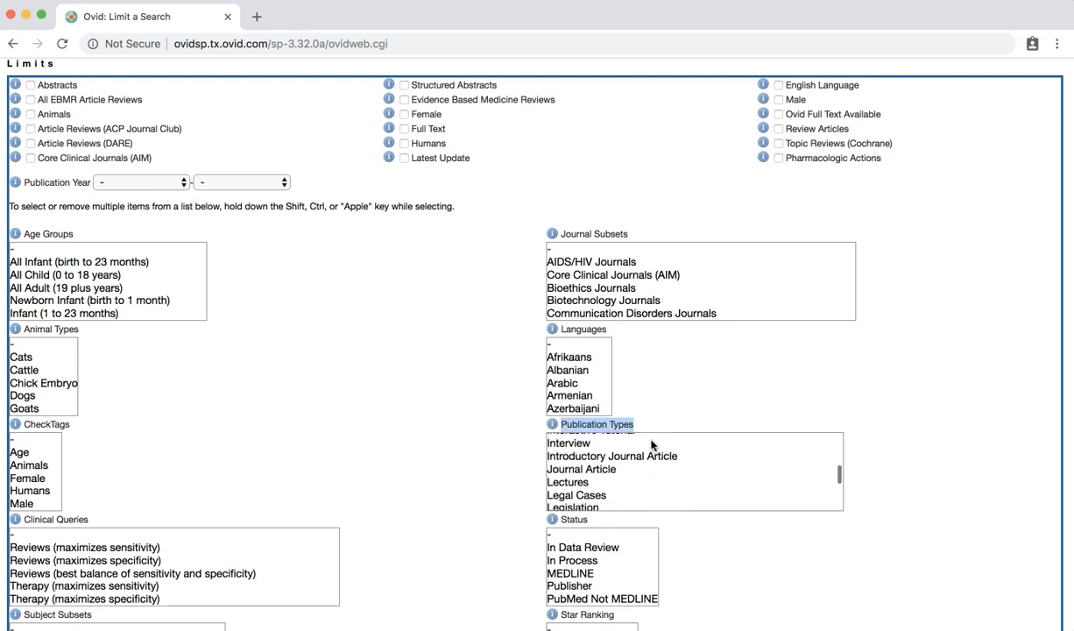
pyautogui.scroll(-3)
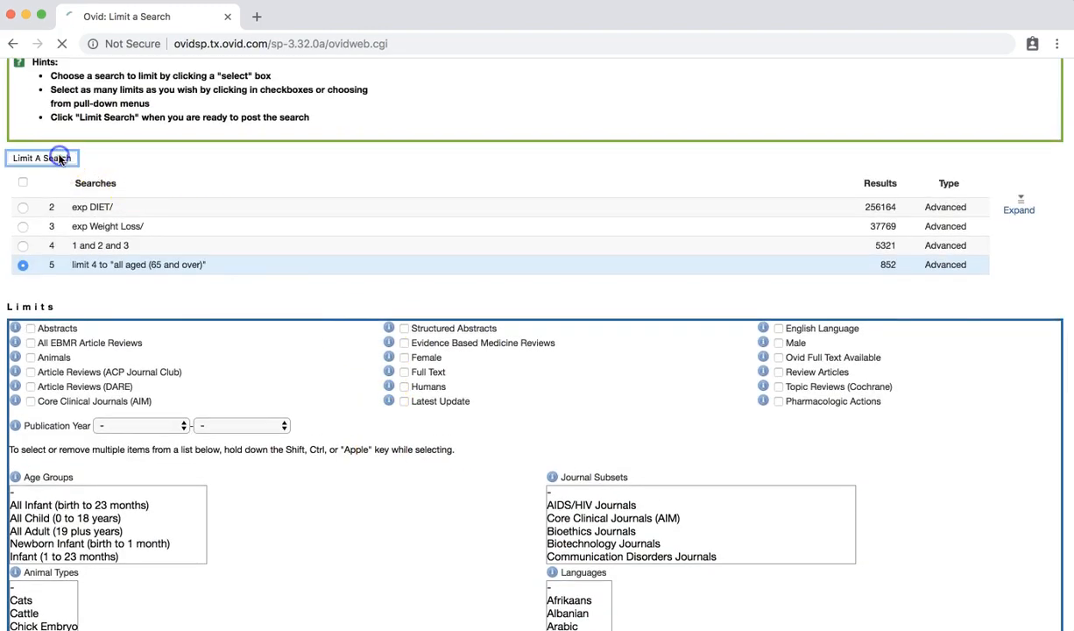
pyautogui.click(42, 158)
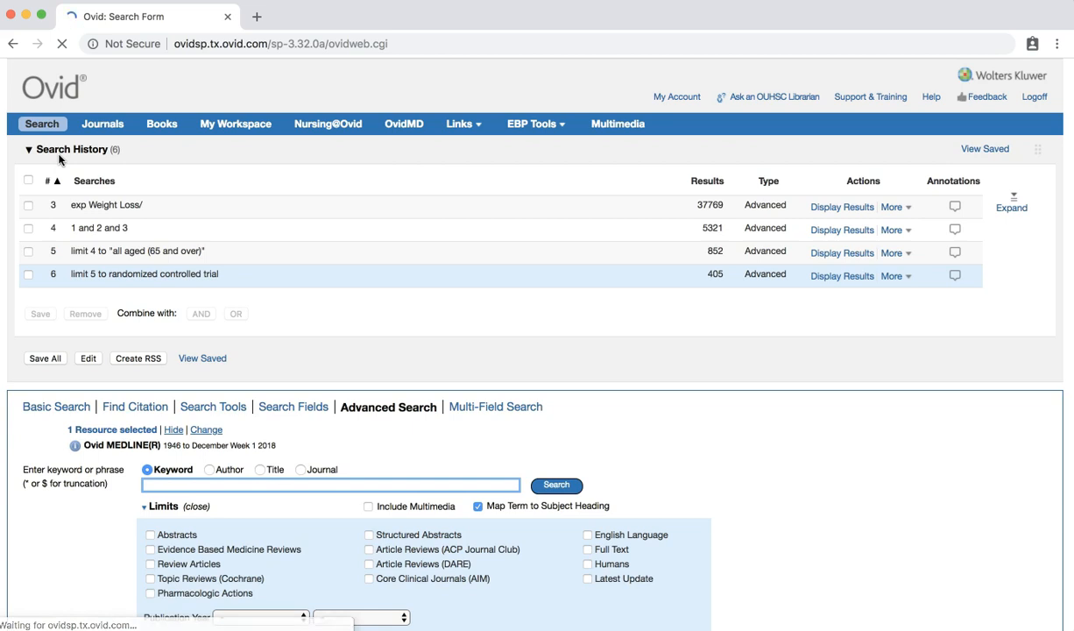